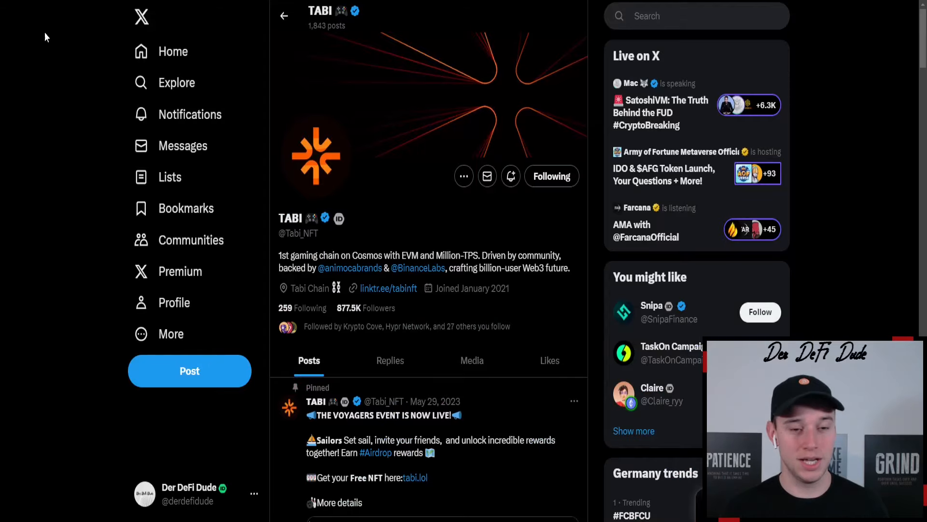
pyautogui.moveTo(62, 229)
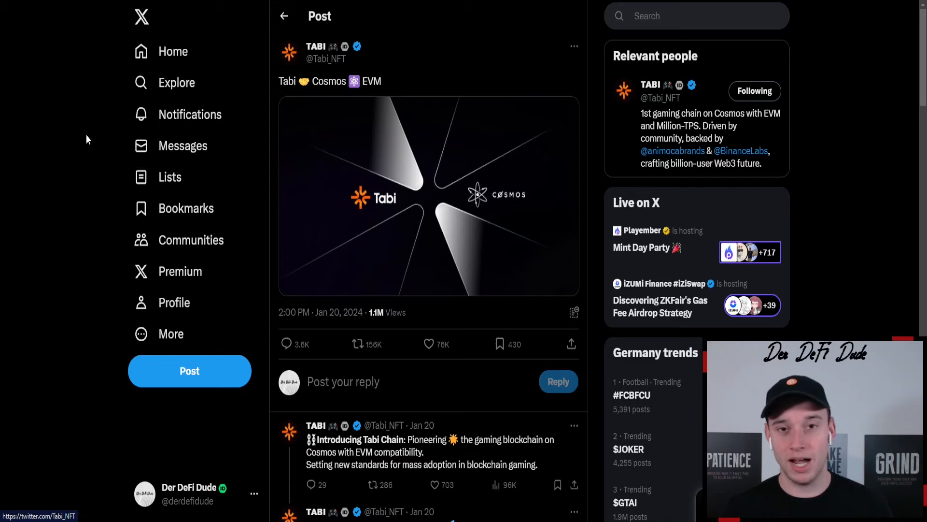
pyautogui.moveTo(90, 157)
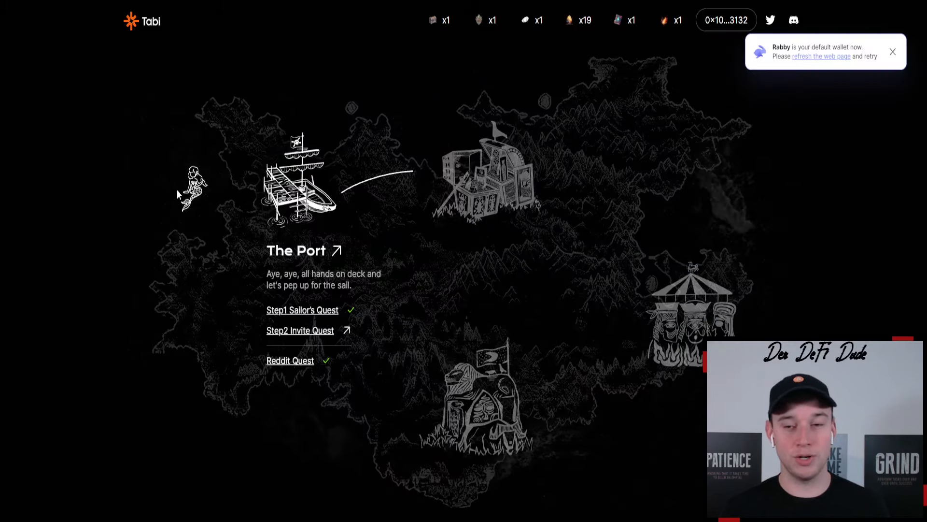
pyautogui.moveTo(689, 190)
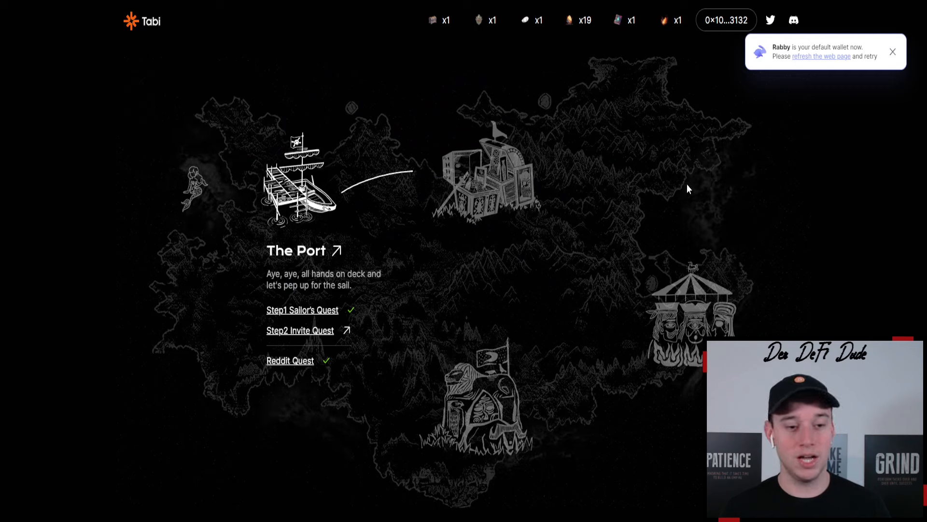
pyautogui.moveTo(327, 388)
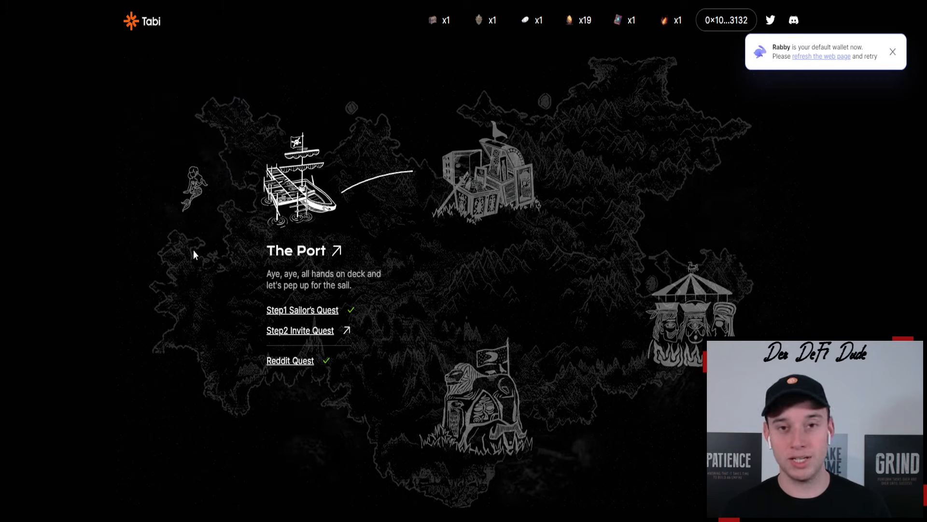
pyautogui.moveTo(201, 249)
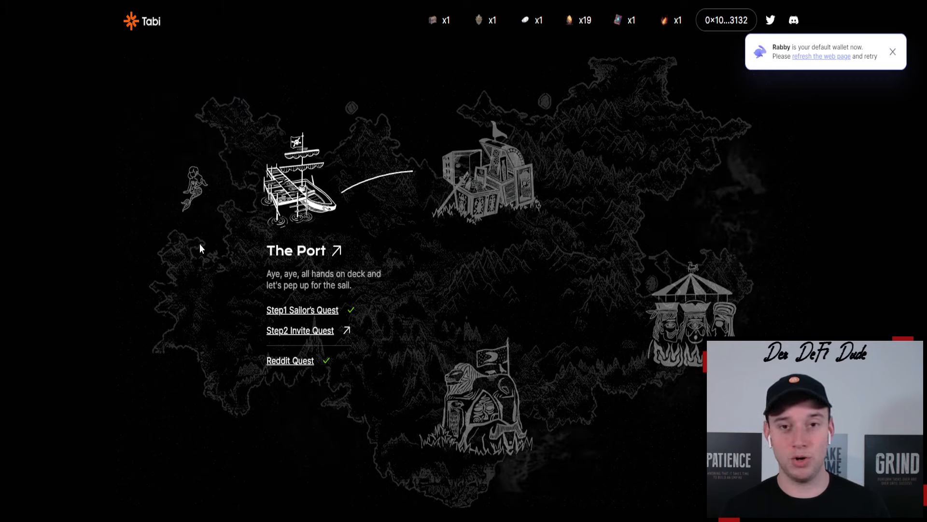
pyautogui.moveTo(218, 242)
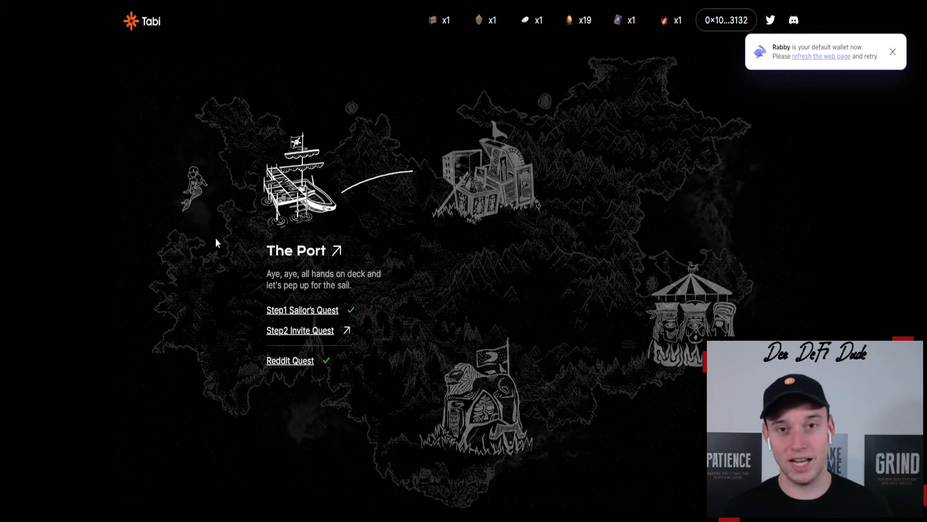
pyautogui.moveTo(374, 168)
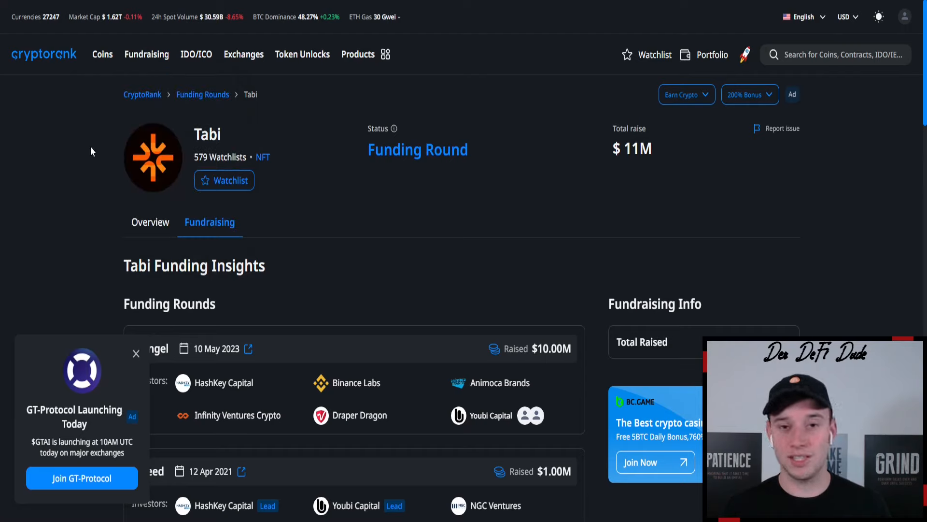
pyautogui.moveTo(97, 148)
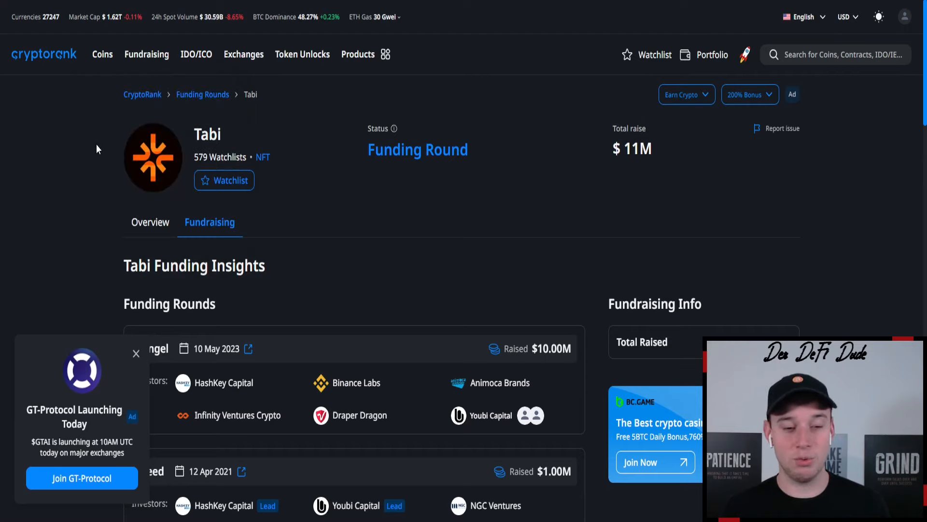
pyautogui.moveTo(656, 181)
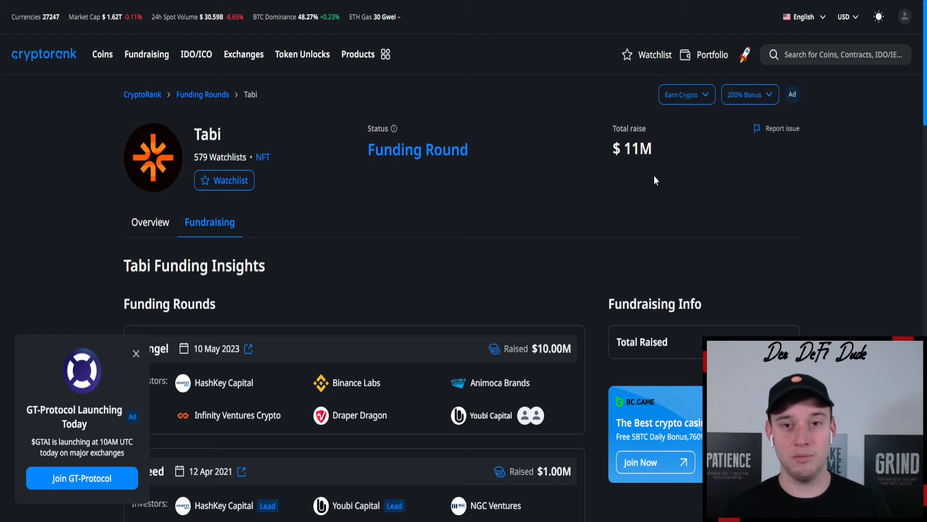
pyautogui.scroll(-3)
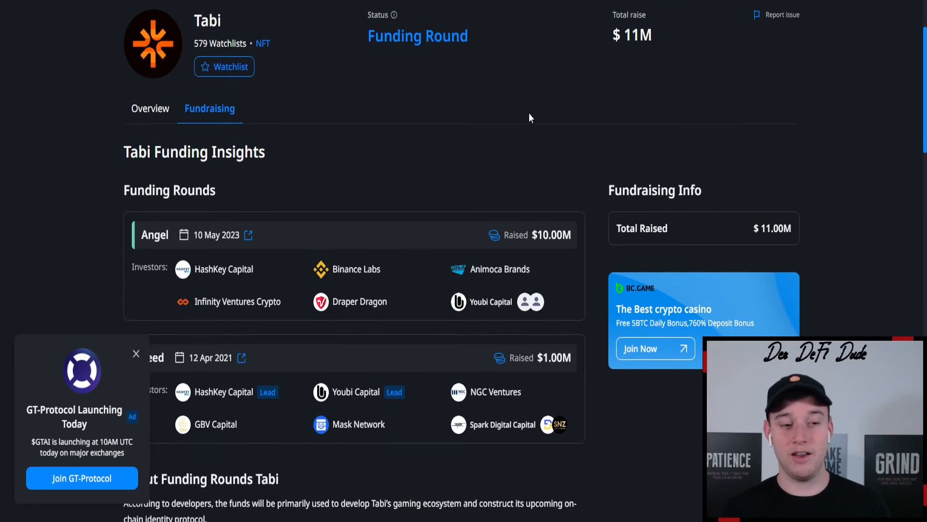
pyautogui.moveTo(460, 148)
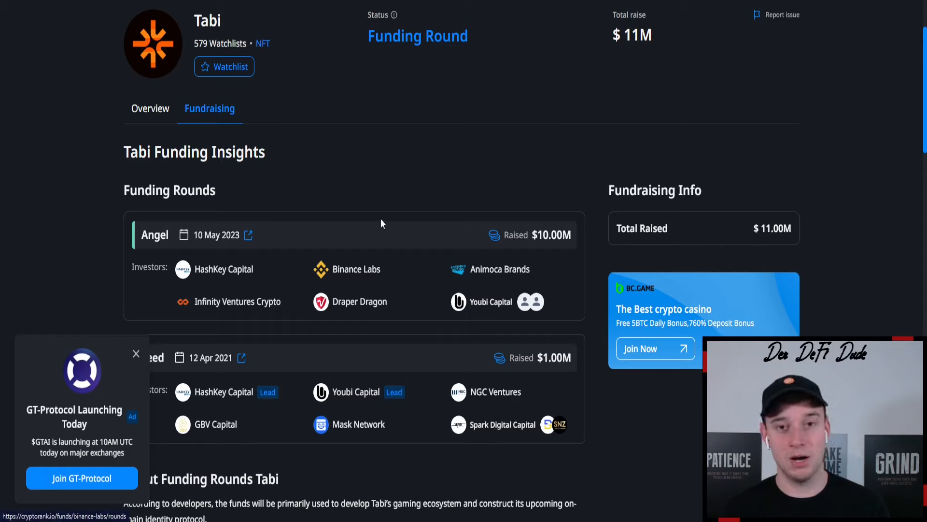
pyautogui.moveTo(404, 131)
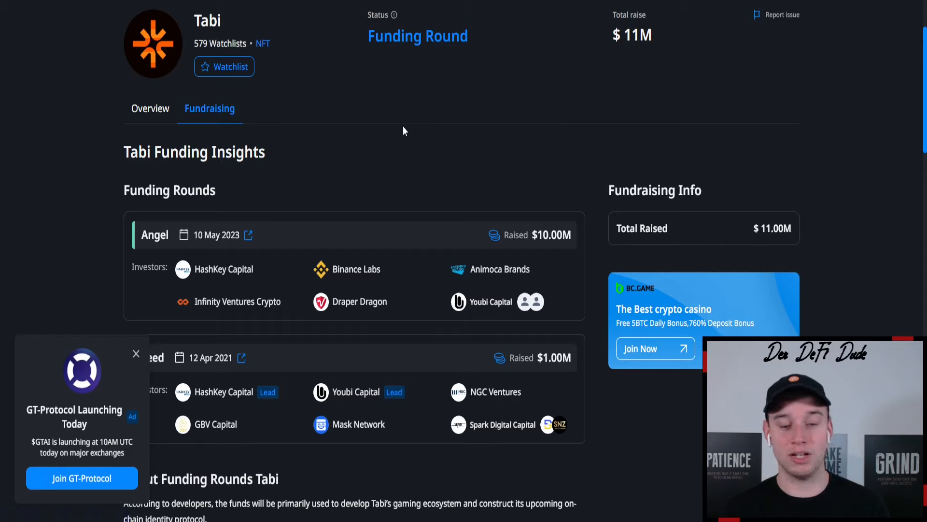
pyautogui.moveTo(396, 88)
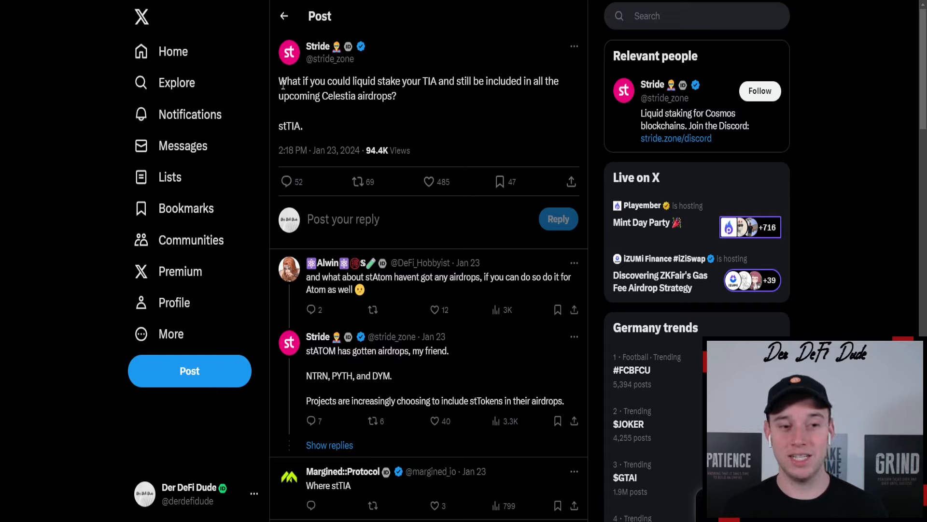
pyautogui.moveTo(279, 82); pyautogui.dragTo(440, 81)
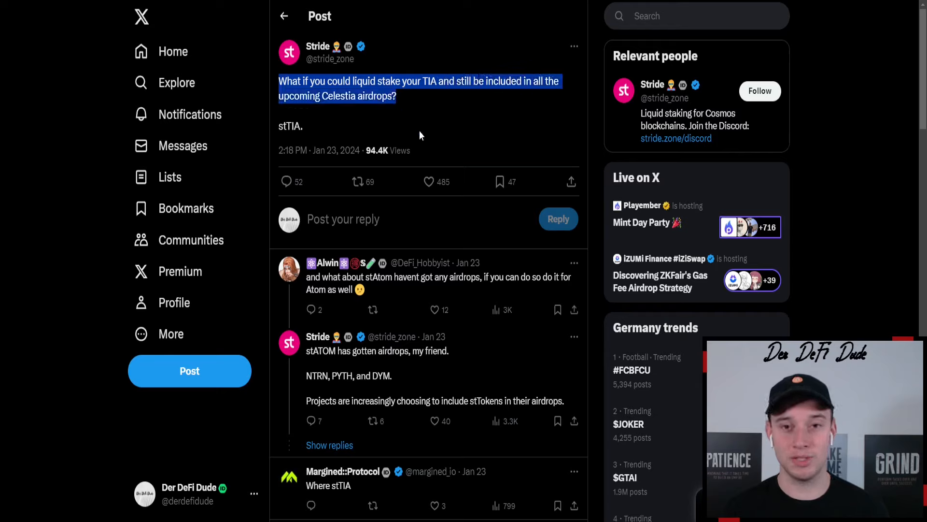
pyautogui.moveTo(412, 114)
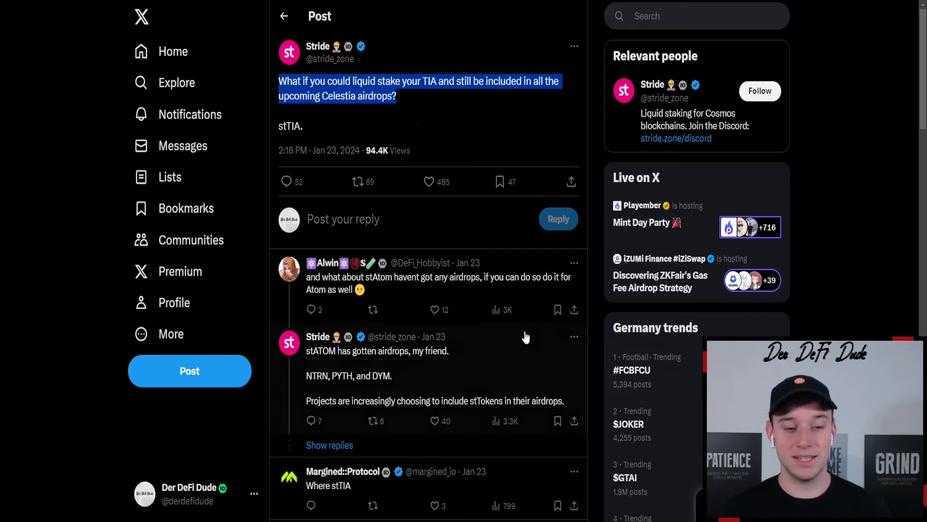
pyautogui.scroll(-3)
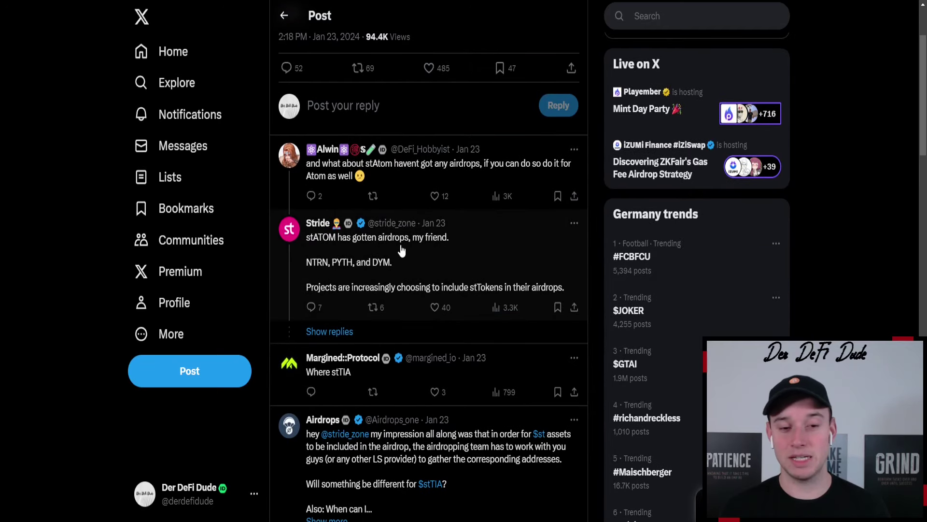
pyautogui.moveTo(305, 280)
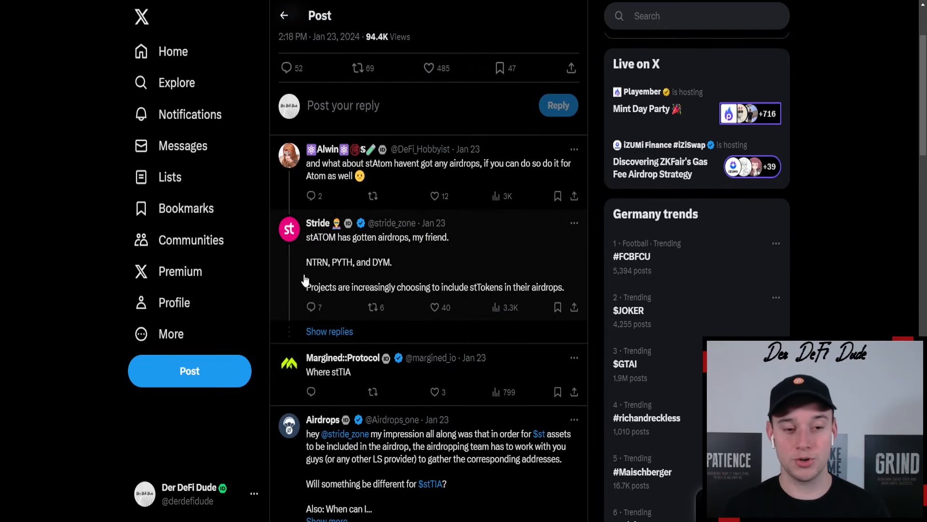
pyautogui.moveTo(409, 270)
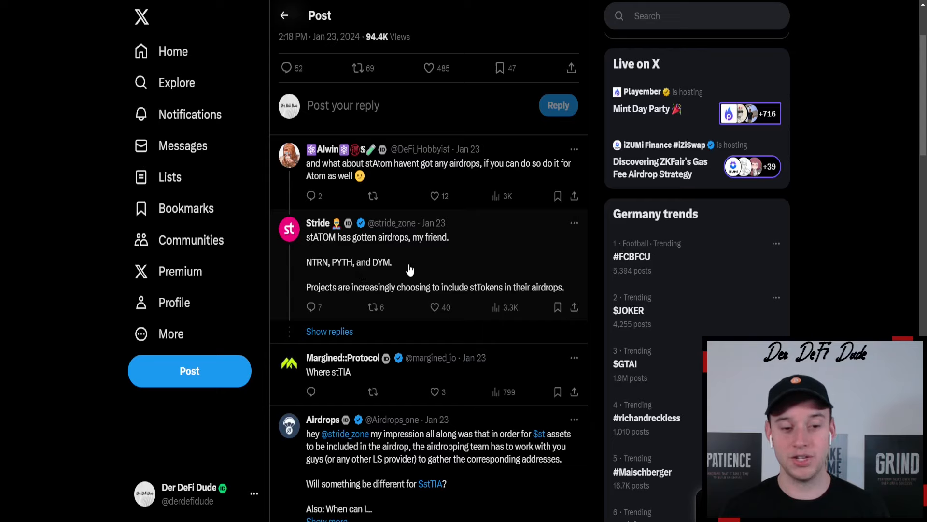
pyautogui.moveTo(490, 298)
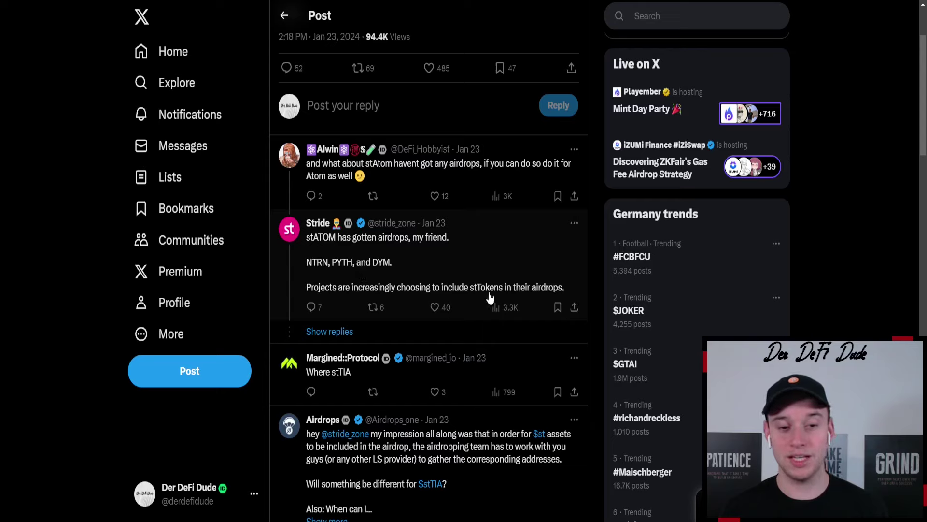
pyautogui.moveTo(465, 292)
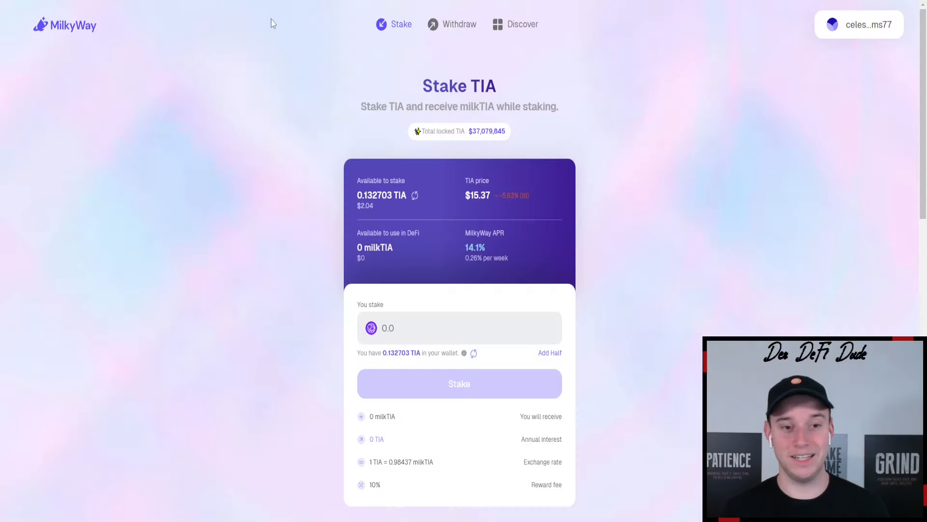
pyautogui.moveTo(264, 159)
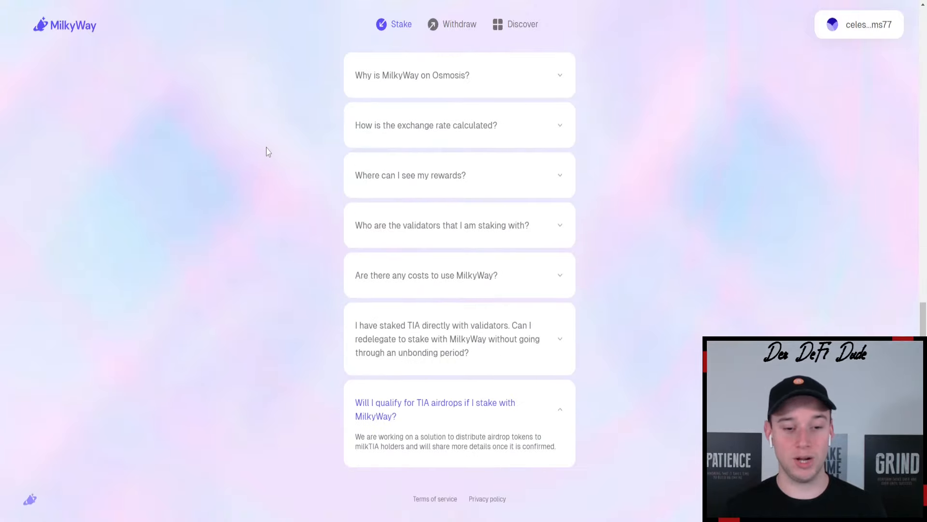
pyautogui.moveTo(468, 440)
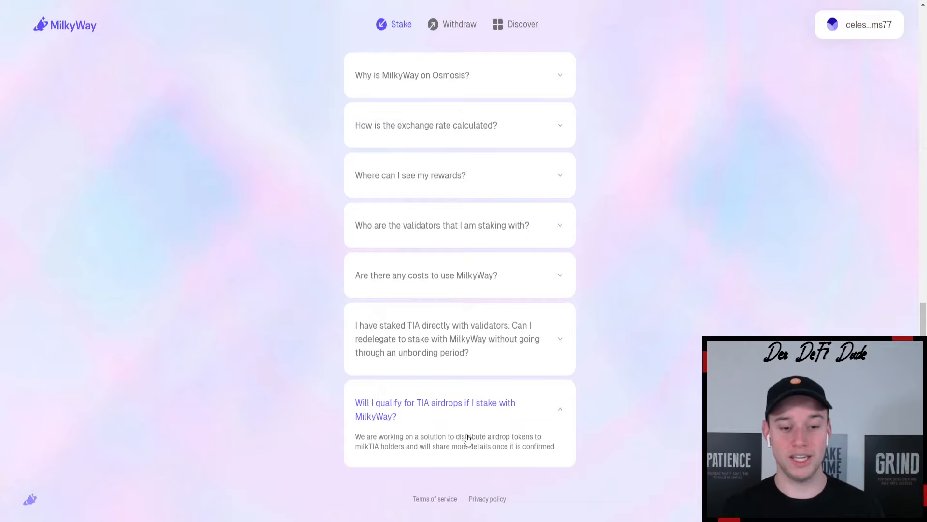
pyautogui.moveTo(450, 449)
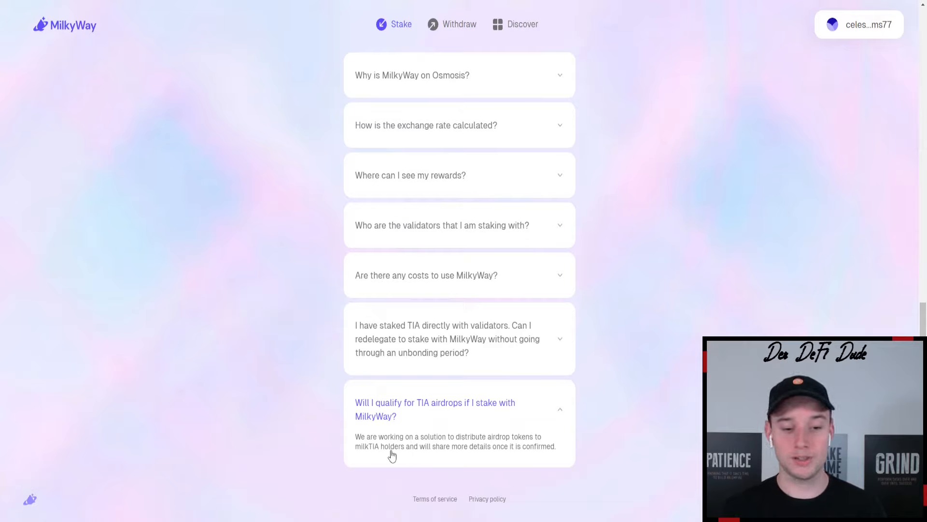
pyautogui.moveTo(624, 454)
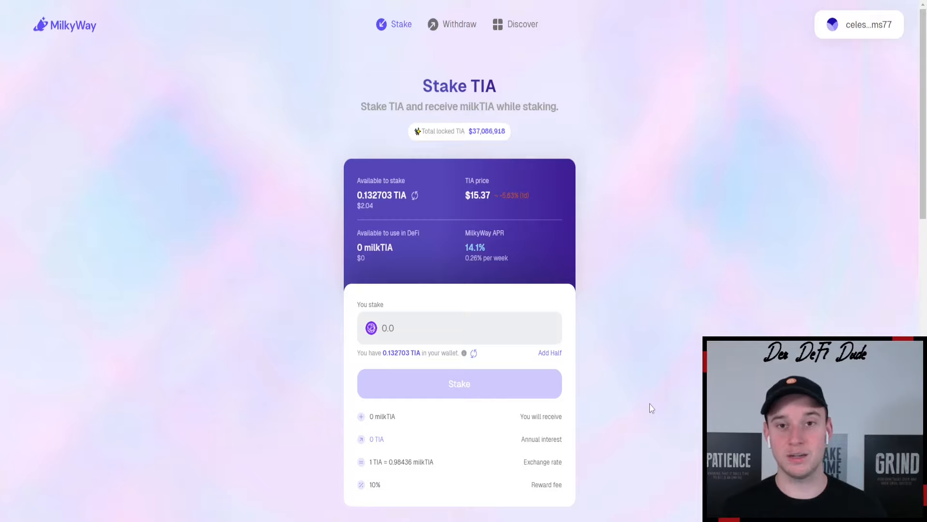
pyautogui.moveTo(694, 390)
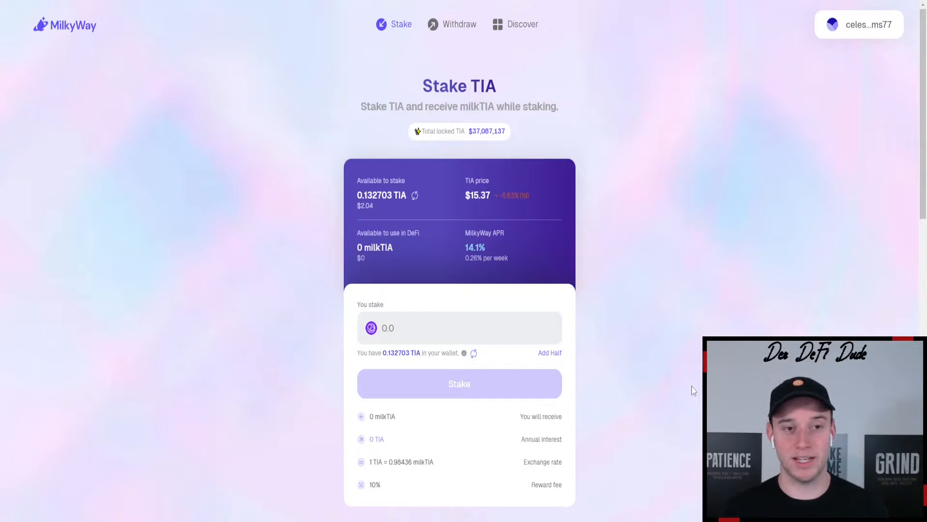
pyautogui.moveTo(617, 95)
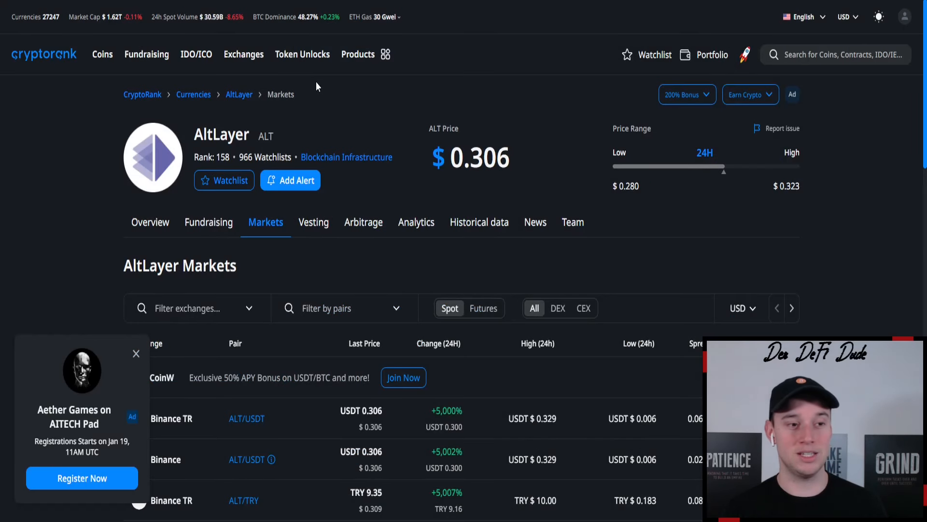
pyautogui.moveTo(381, 119)
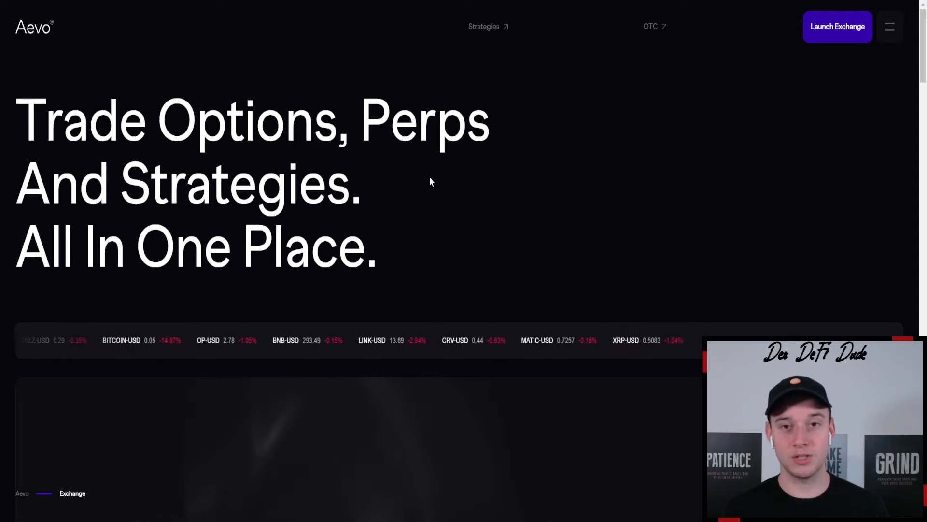
# Launch the Aevo exchange onto the BTC-USD perpetual market with its order book.
pyautogui.click(837, 27)
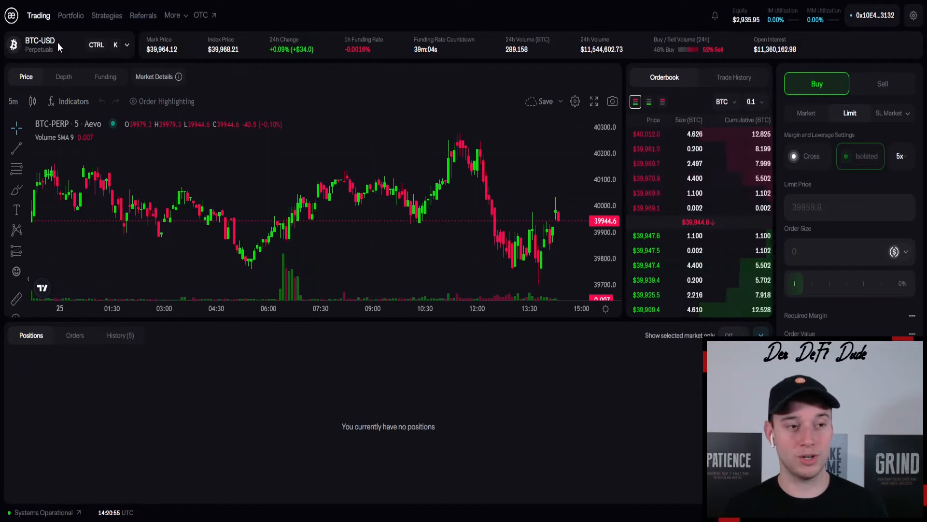
# Show the Pre-Launch Tokens list with JUP-USD, DYM-USD and BLAST-USD prices.
pyautogui.click(39, 44)
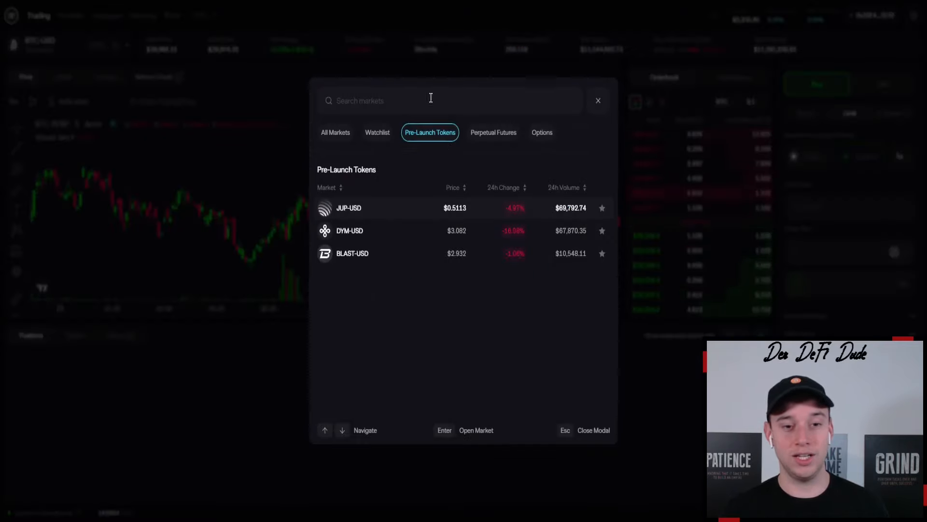
pyautogui.moveTo(507, 235)
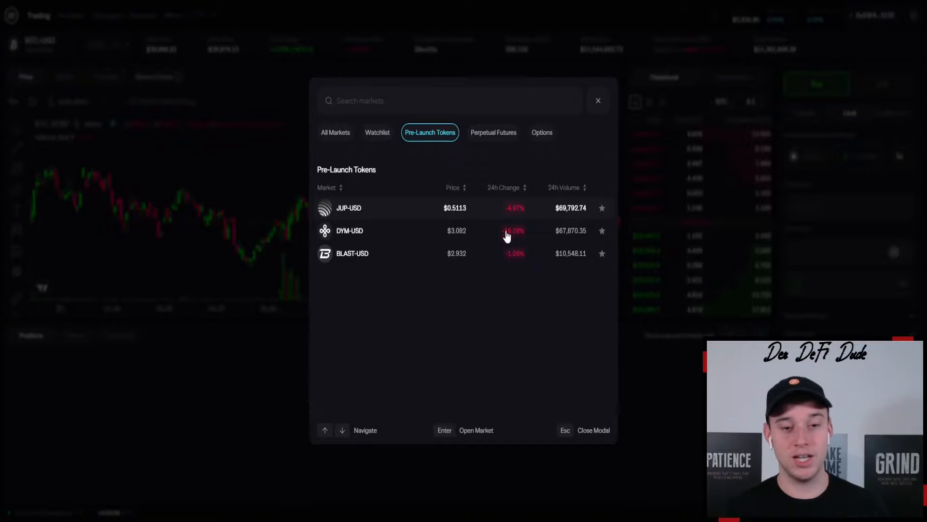
pyautogui.moveTo(471, 231)
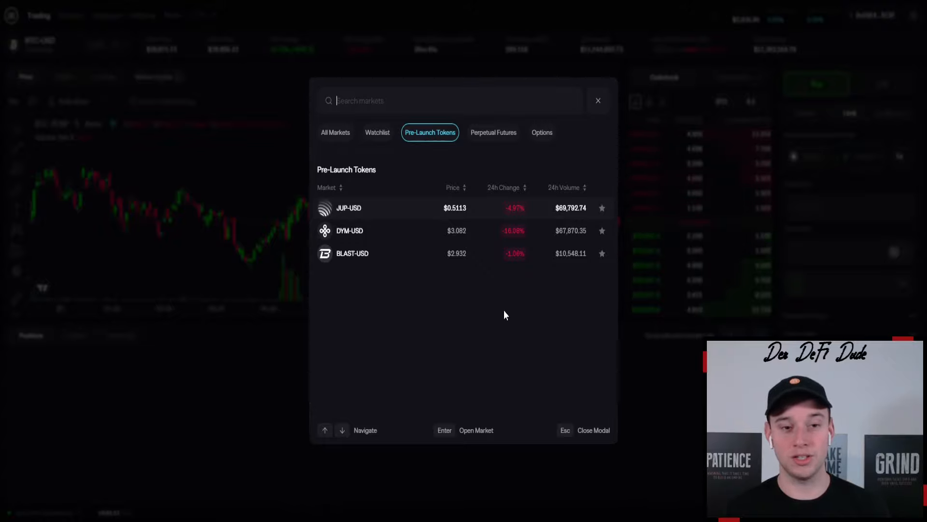
pyautogui.moveTo(433, 258)
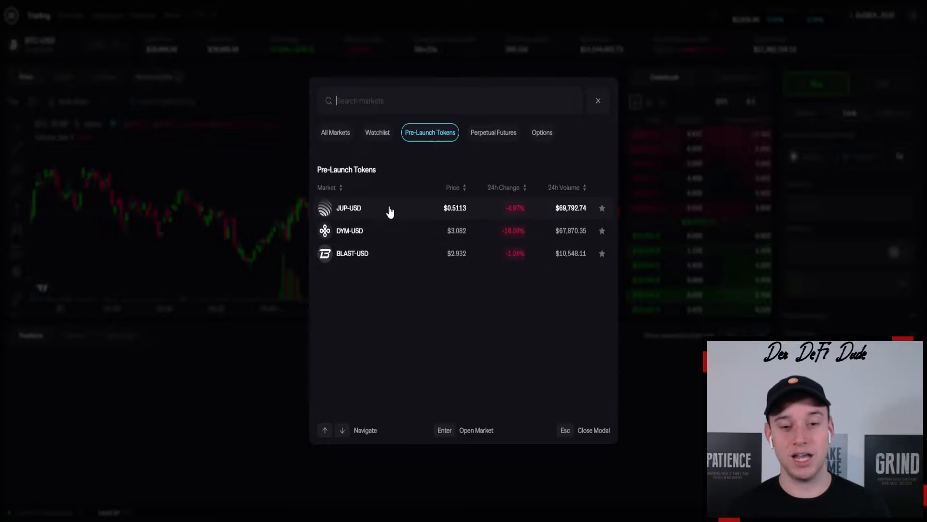
pyautogui.moveTo(485, 244)
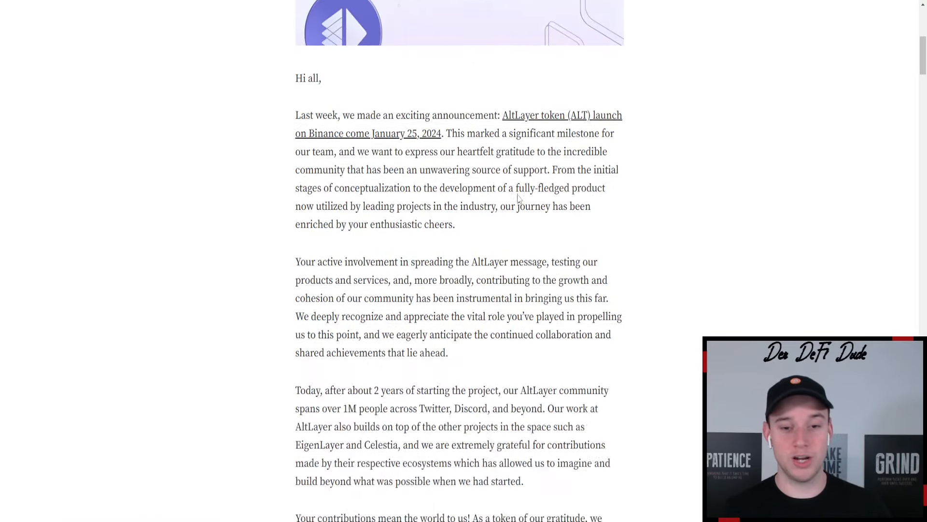
# Bring the ALT airdrop allocation table into view, led by 37.07% for Altitude Campaign Participants.
pyautogui.scroll(-3)
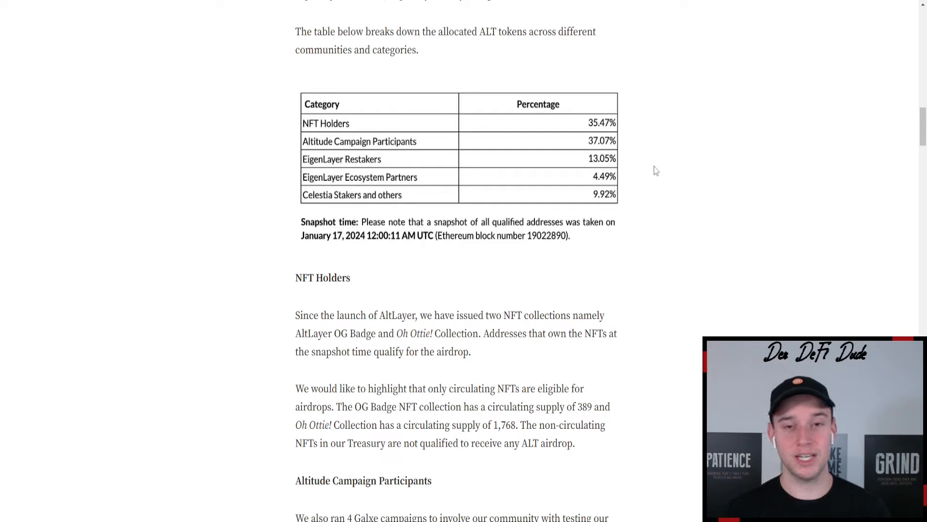
pyautogui.moveTo(567, 91)
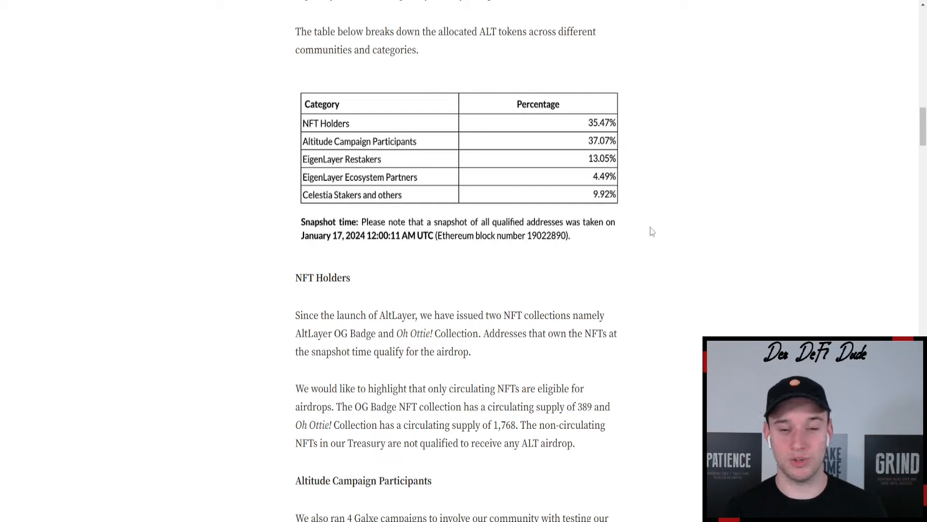
pyautogui.moveTo(672, 227)
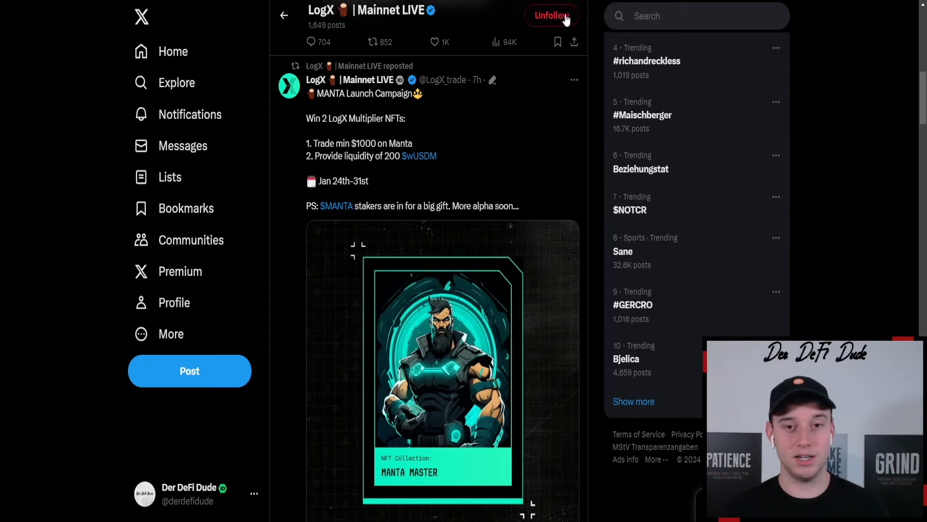
# View LogX's MANTA Launch Campaign post offering two Multiplier NFTs for January 24–31.
pyautogui.click(552, 16)
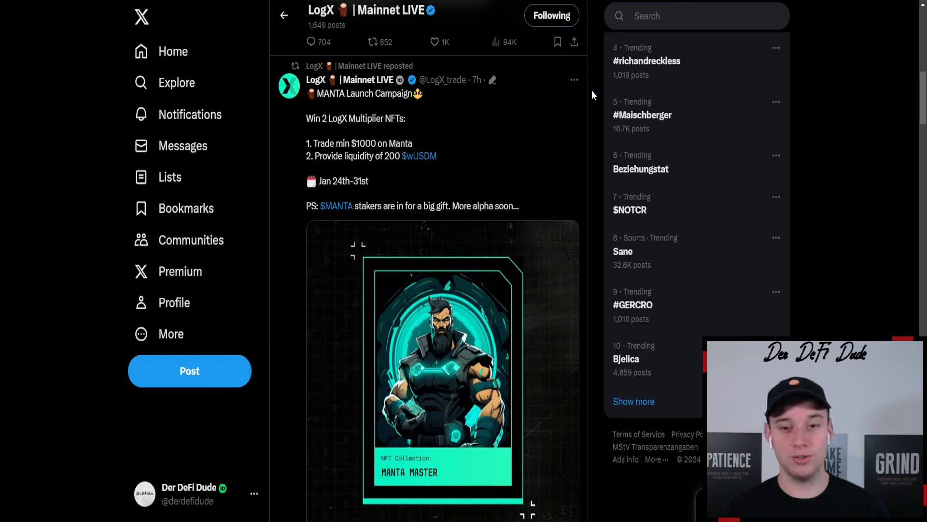
pyautogui.moveTo(597, 91)
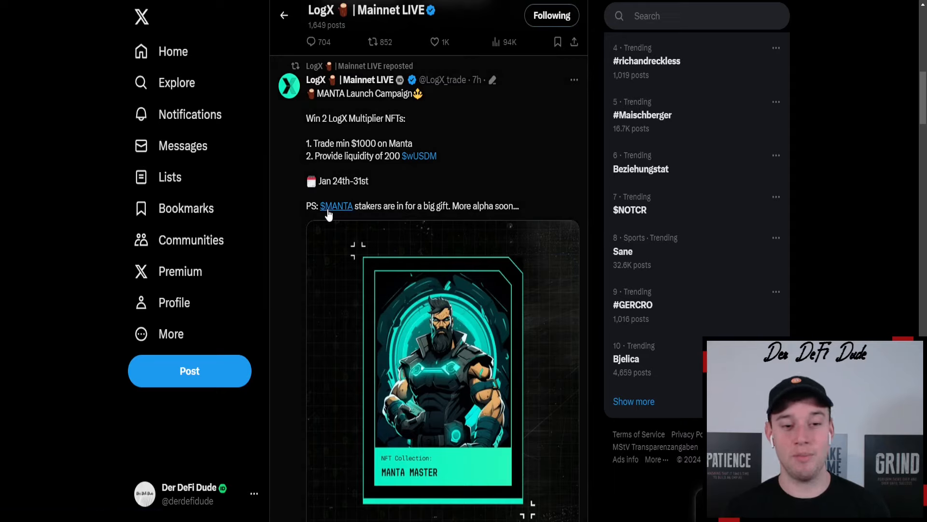
pyautogui.moveTo(467, 208)
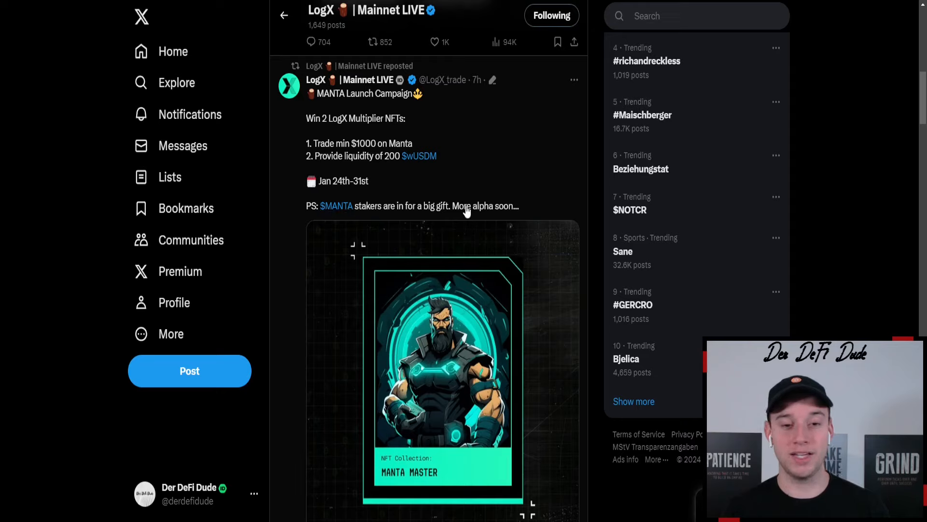
pyautogui.moveTo(522, 211)
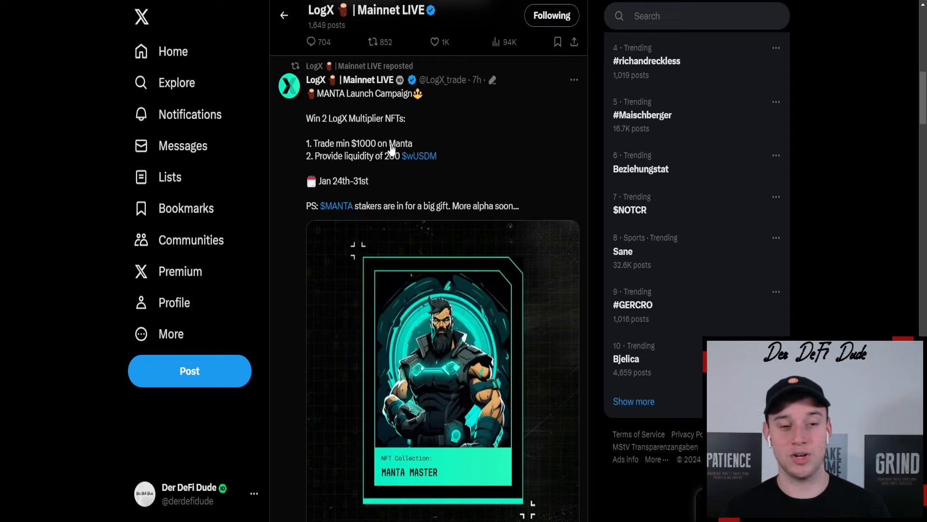
pyautogui.moveTo(442, 154)
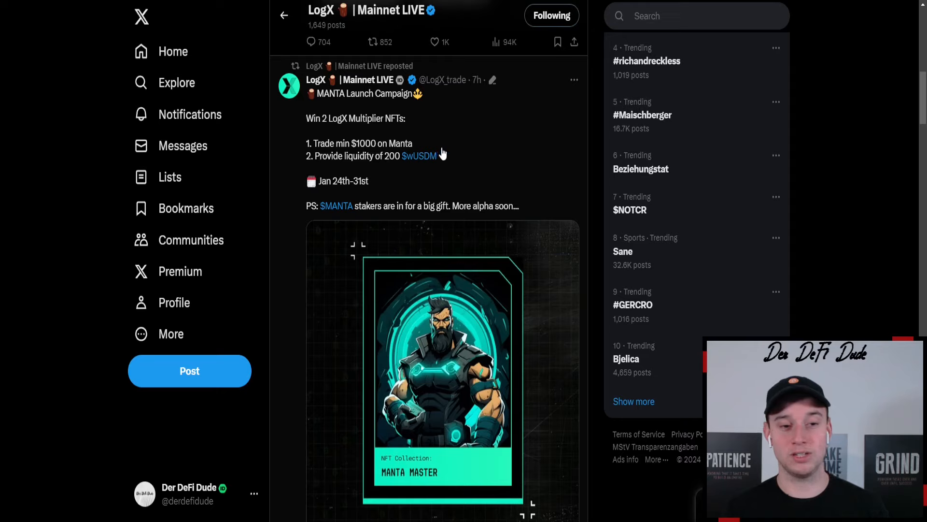
pyautogui.moveTo(485, 159)
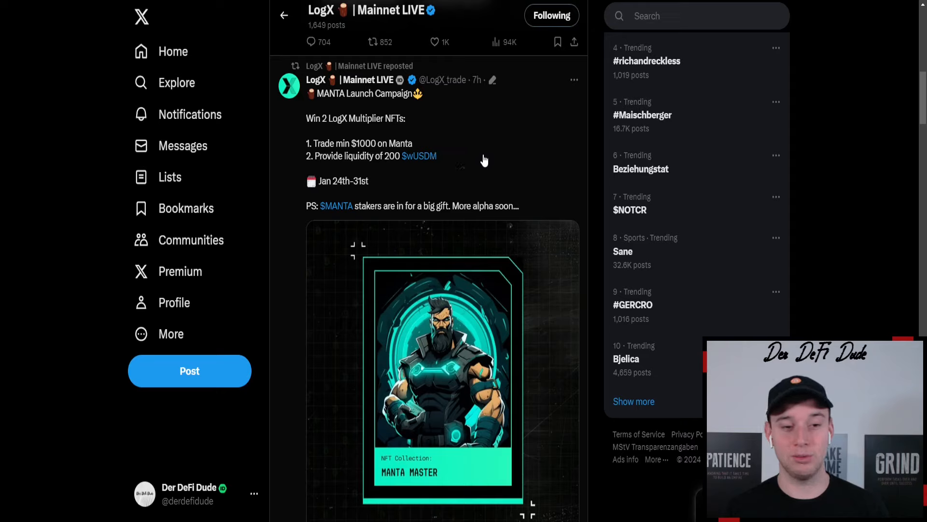
pyautogui.moveTo(381, 167)
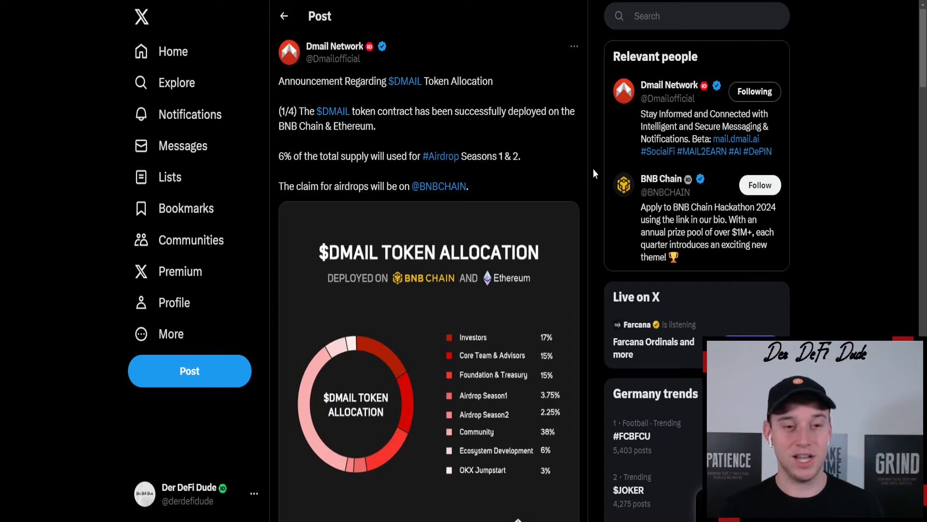
pyautogui.moveTo(599, 168)
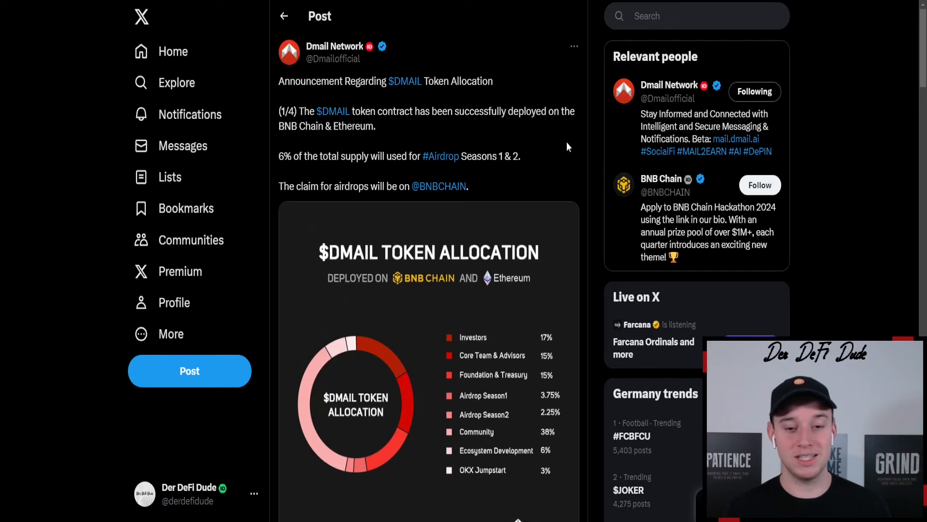
# Read through the $DMAIL token allocation thread's airdrop season replies.
pyautogui.scroll(-3)
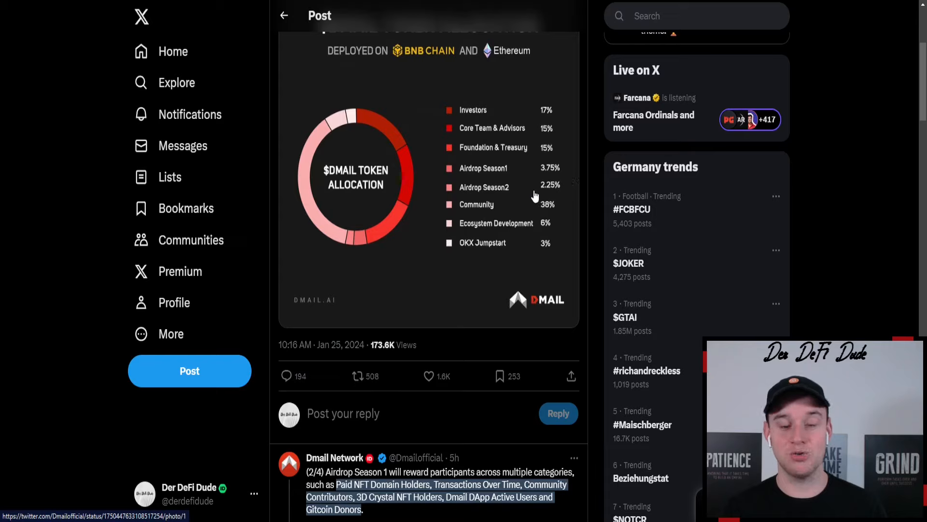
pyautogui.moveTo(568, 196)
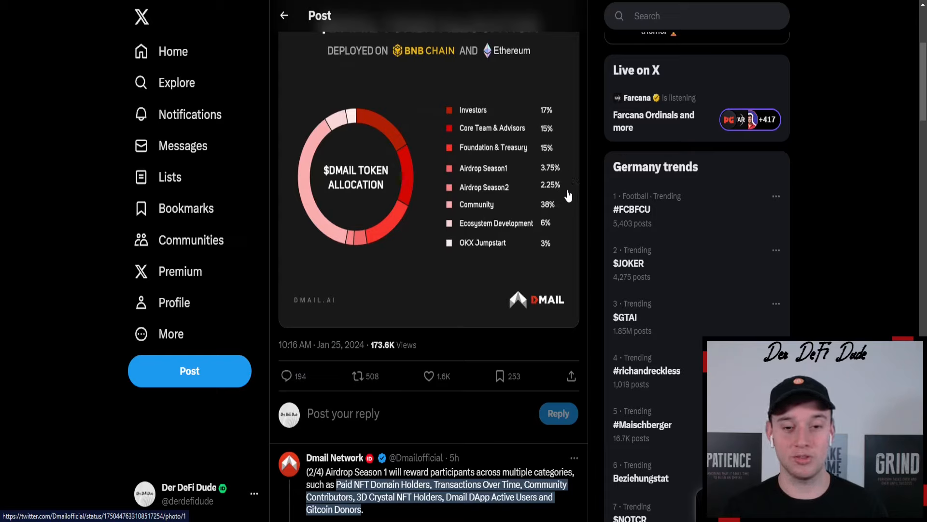
pyautogui.moveTo(562, 195)
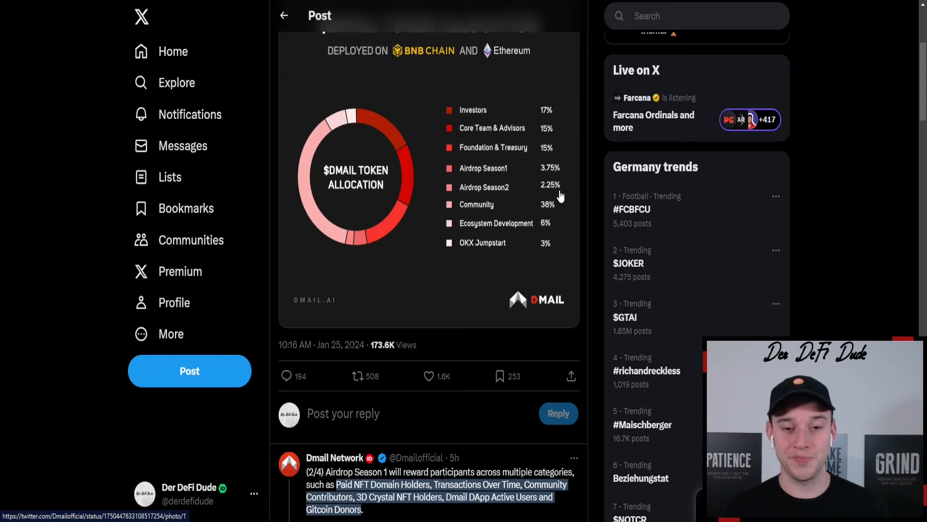
pyautogui.scroll(-3)
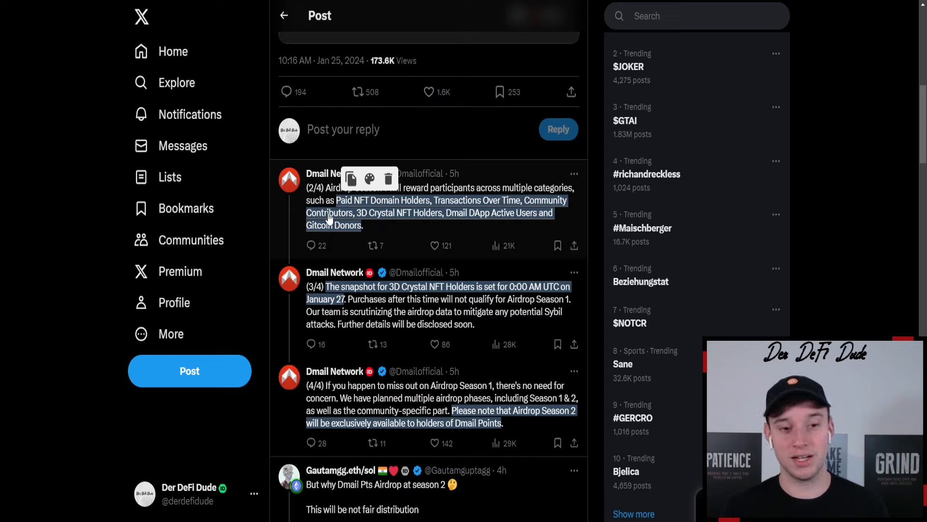
pyautogui.moveTo(393, 218)
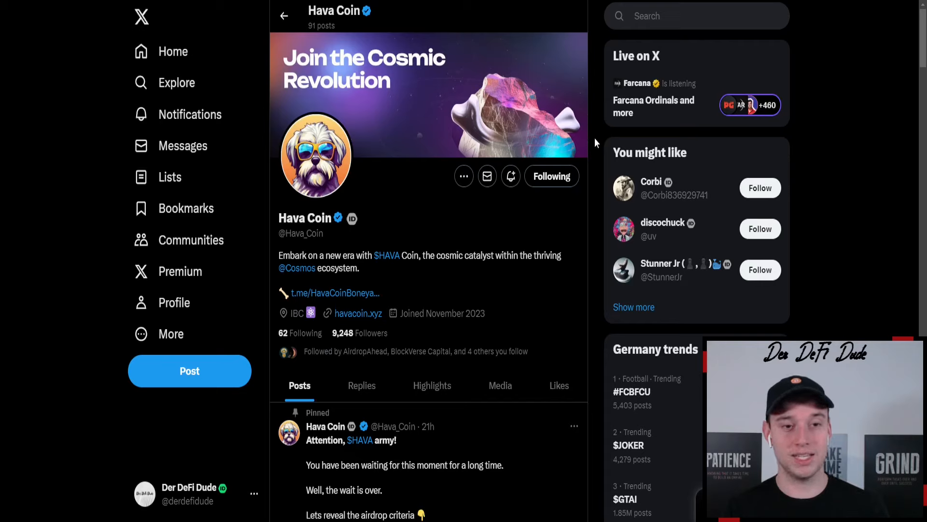
pyautogui.moveTo(601, 138)
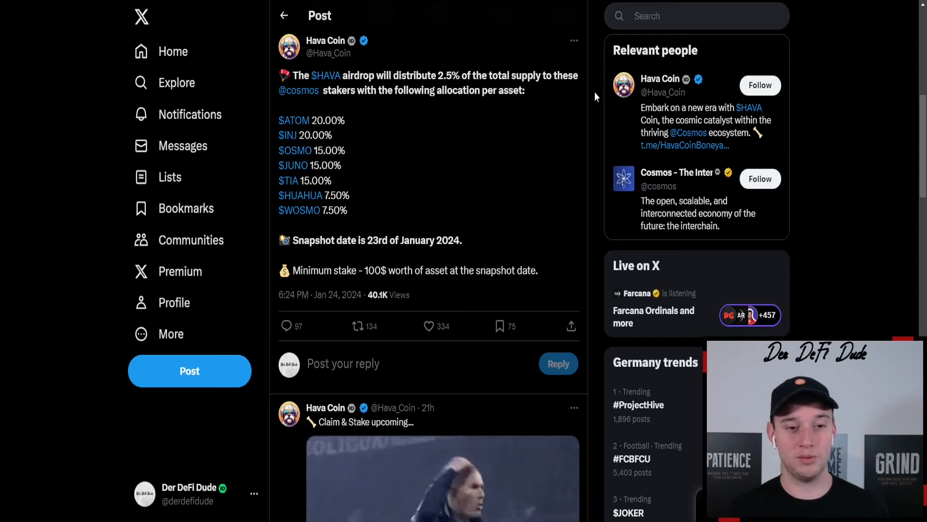
pyautogui.moveTo(298, 168)
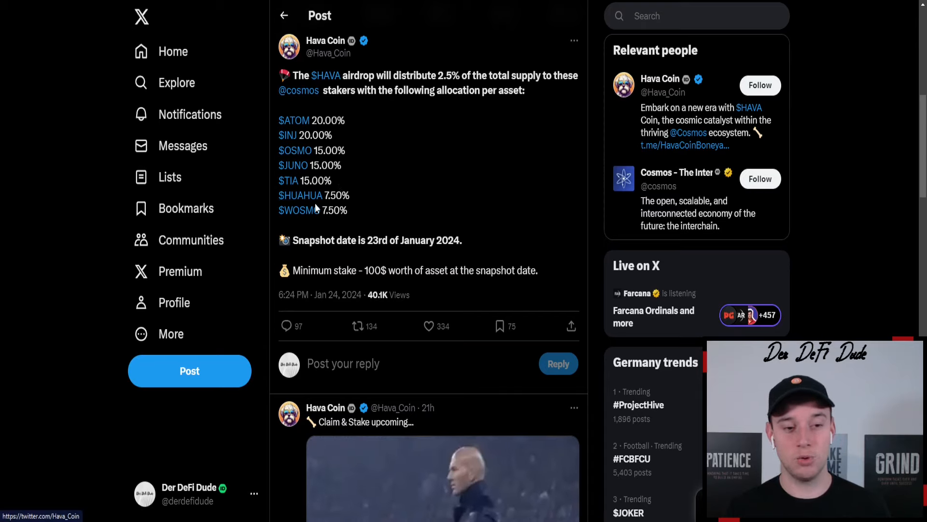
pyautogui.moveTo(354, 215)
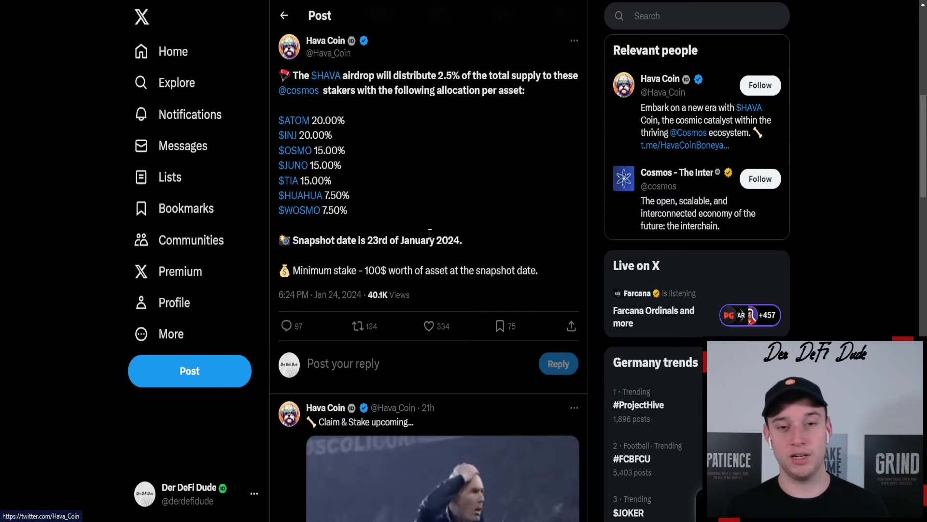
pyautogui.moveTo(590, 169)
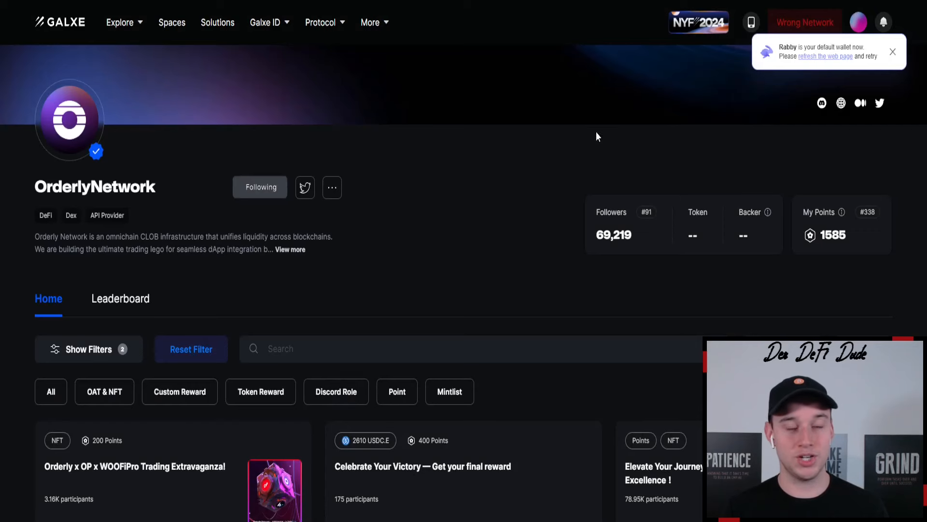
# Load the OrderlyNetwork Galxe space's full campaign list with 1585 earned points.
pyautogui.click(893, 51)
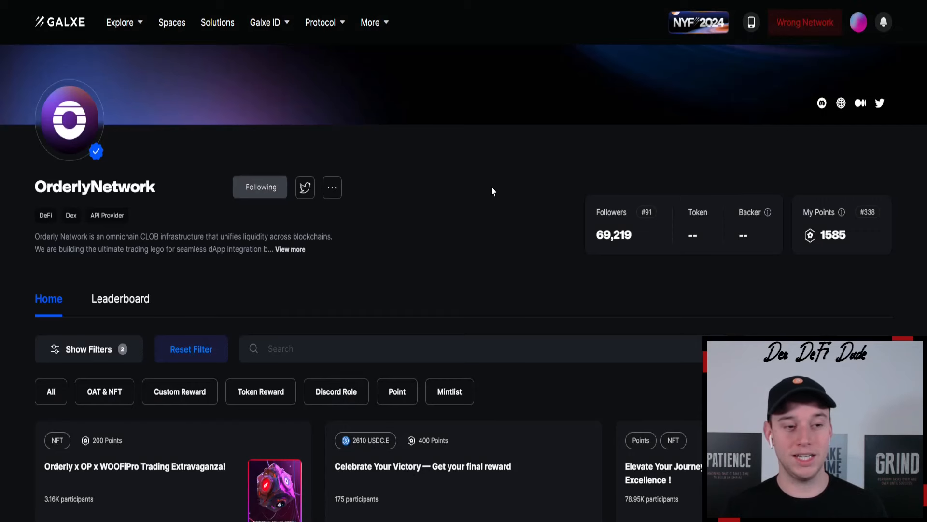
pyautogui.scroll(-3)
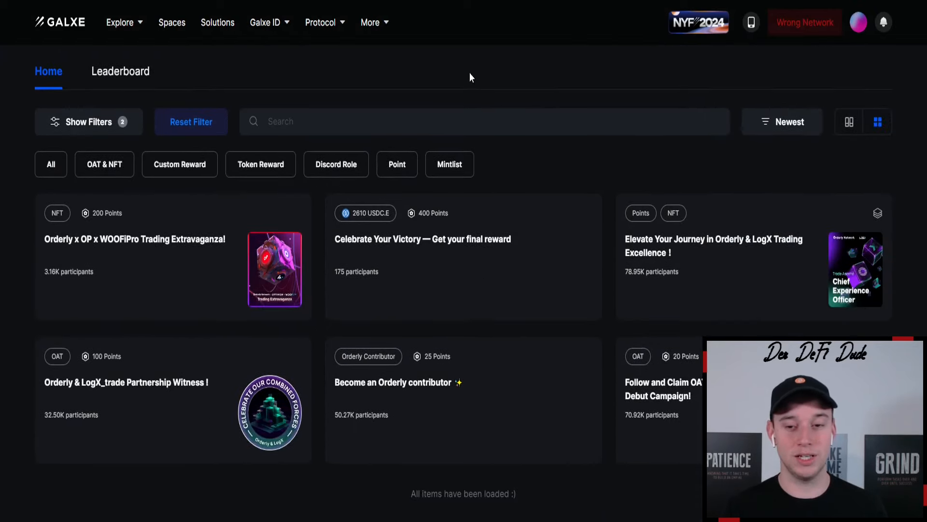
pyautogui.moveTo(805, 287)
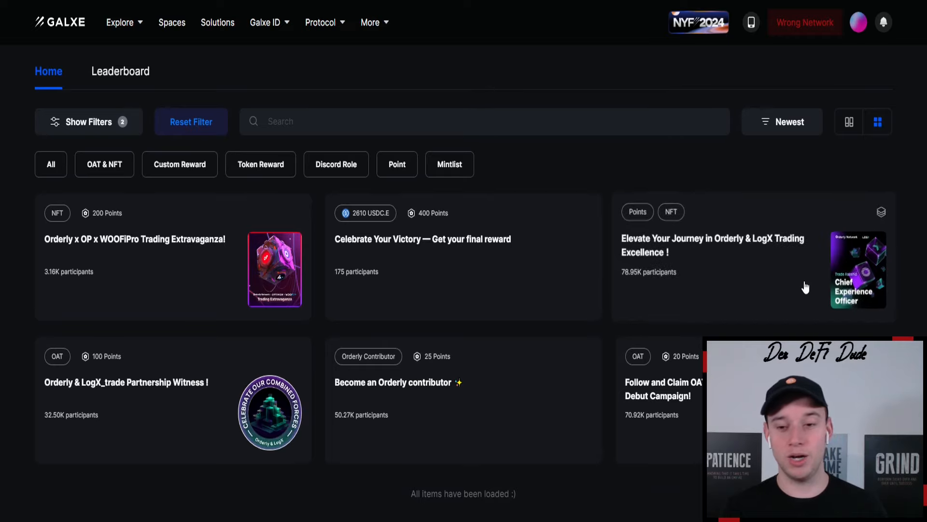
pyautogui.moveTo(554, 73)
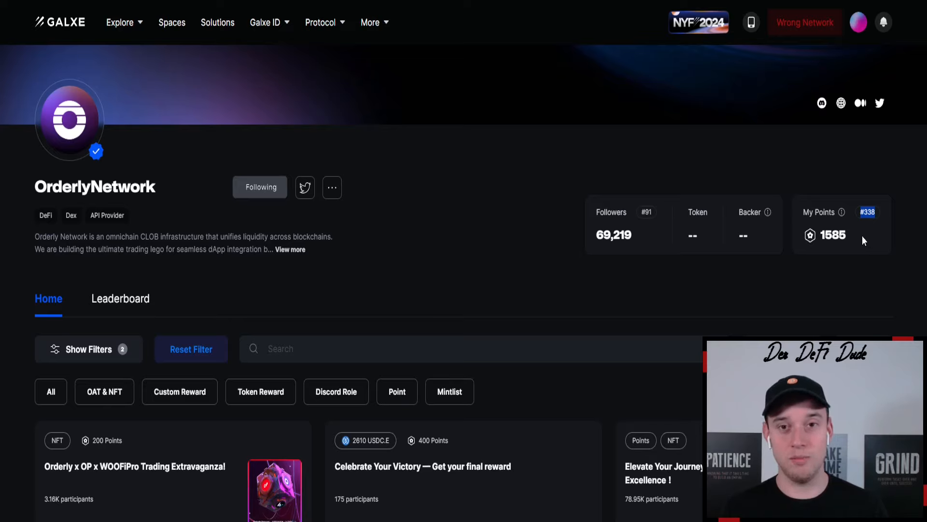
pyautogui.moveTo(540, 144)
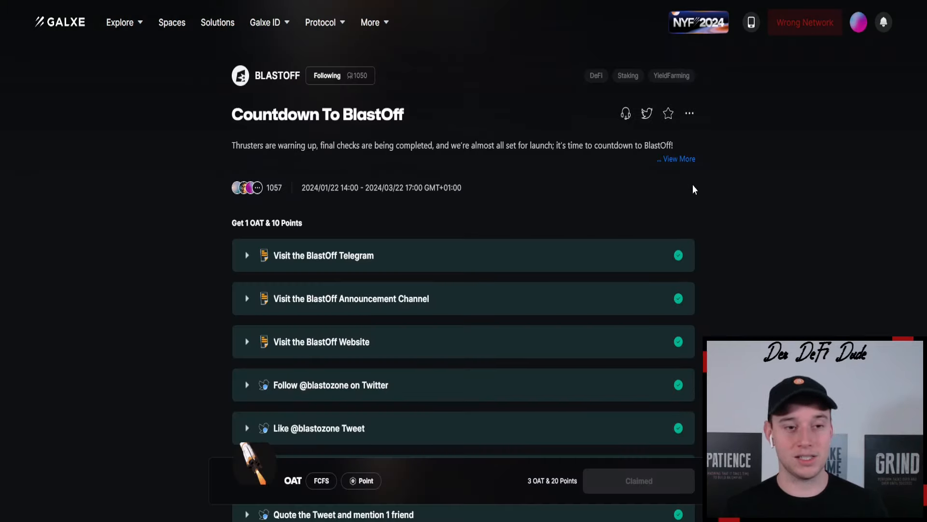
pyautogui.moveTo(705, 185)
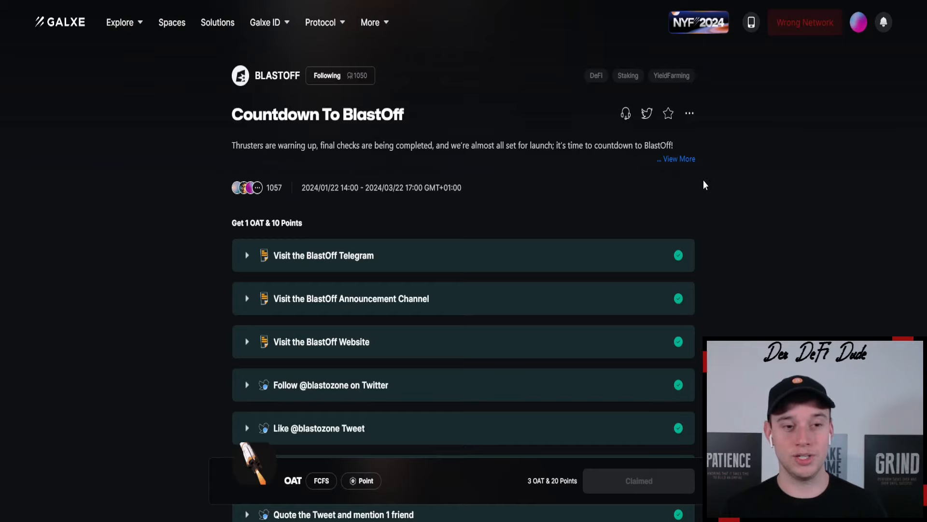
pyautogui.moveTo(712, 179)
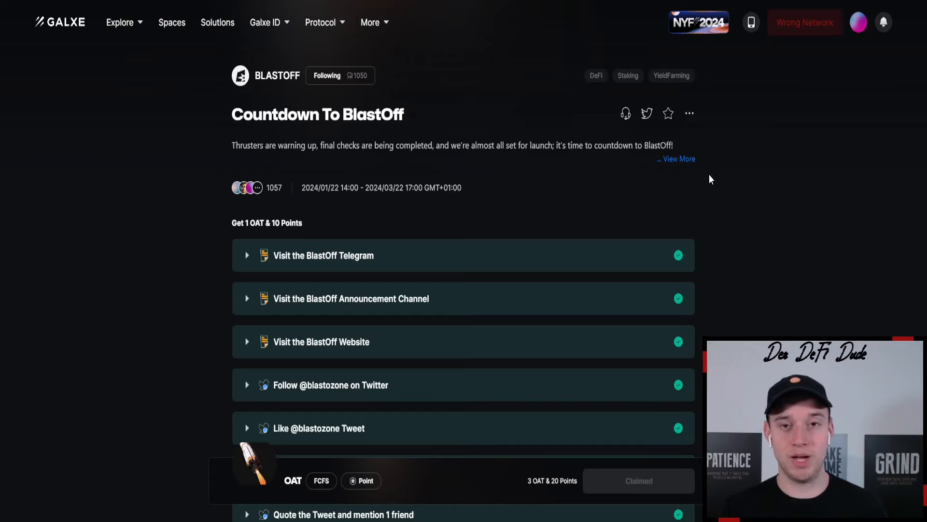
pyautogui.moveTo(696, 145)
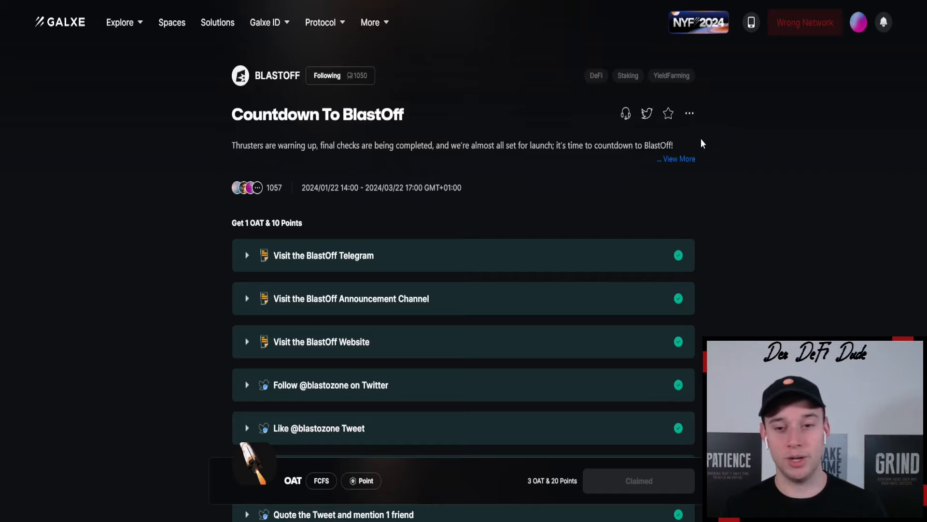
pyautogui.moveTo(709, 140)
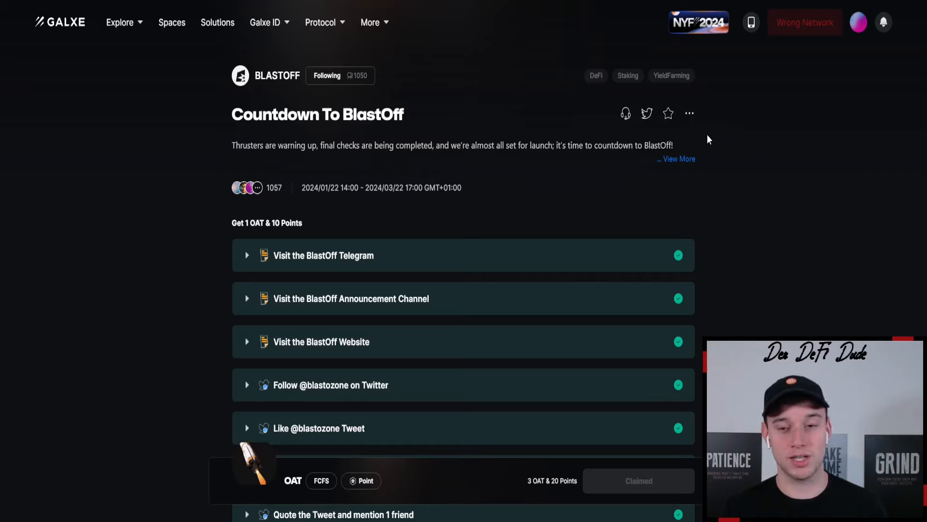
pyautogui.moveTo(778, 187)
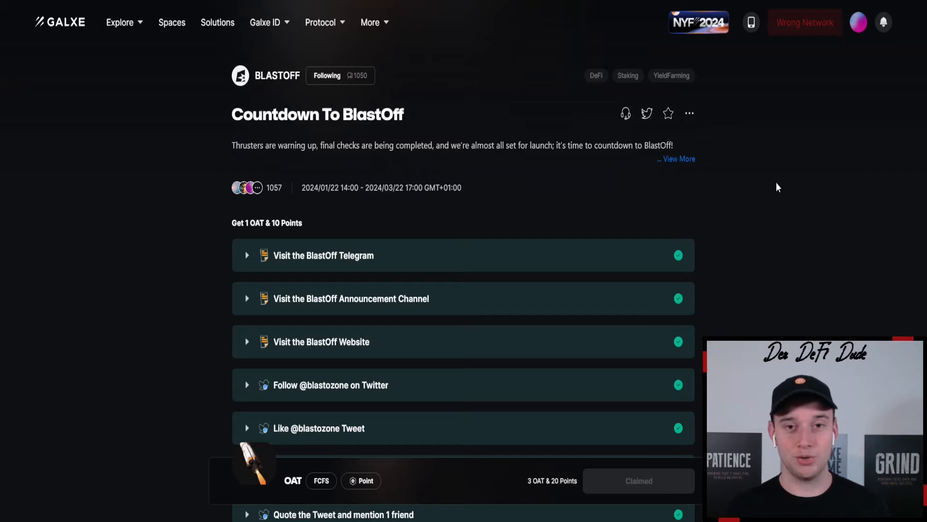